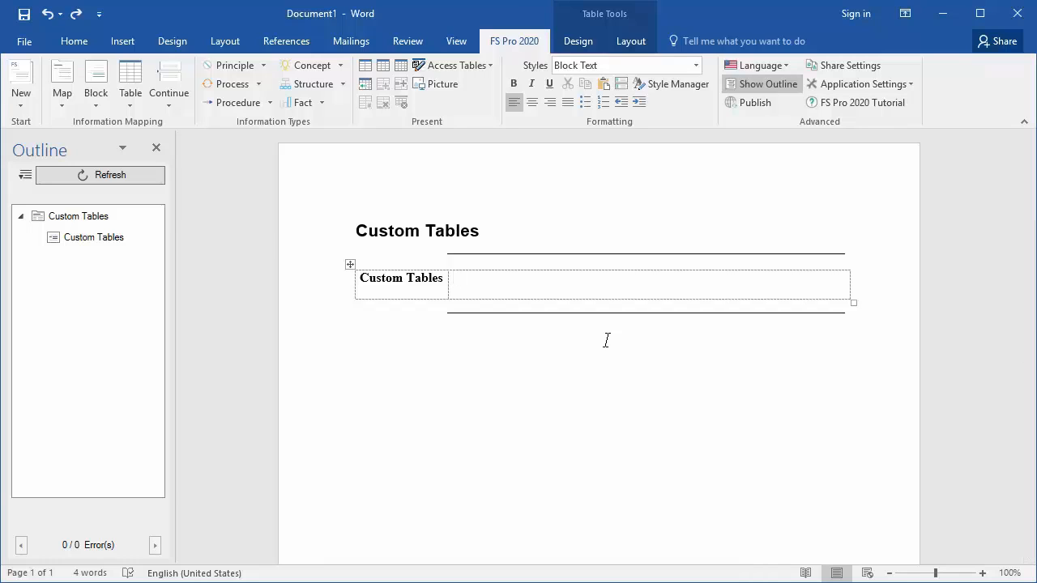
Place the insertion point in the Custom Tables block and show the FS Pro Table options
click(454, 277)
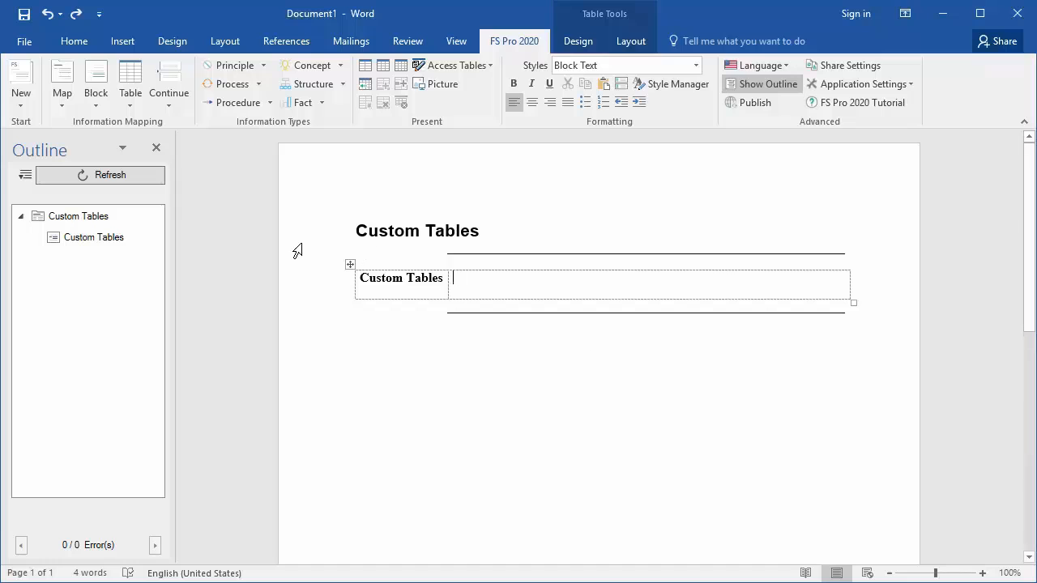
mouse_move(129, 81)
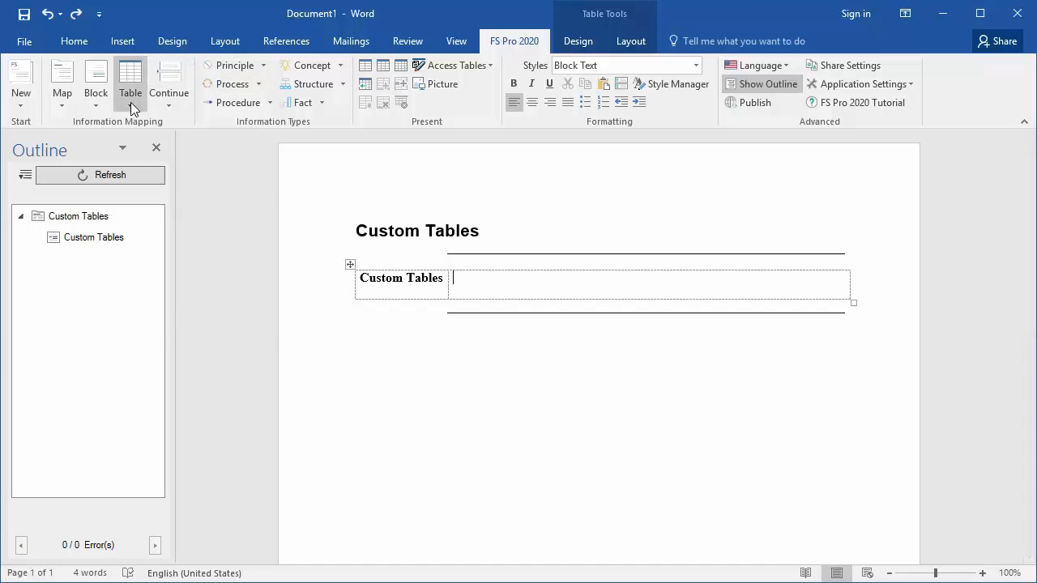
click(130, 81)
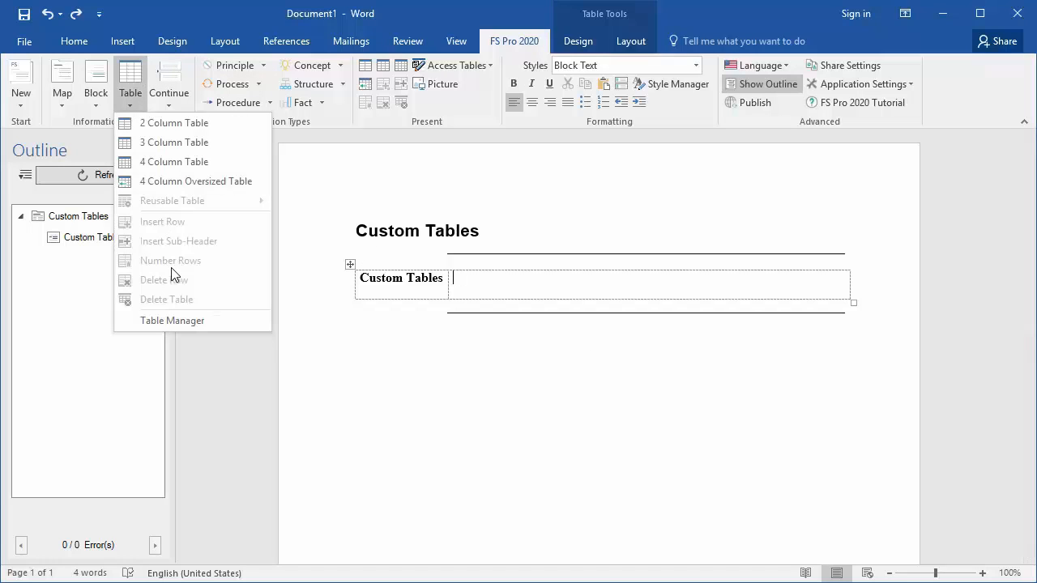
Start from the Step/Action predefined header table in the Table Manager
click(172, 320)
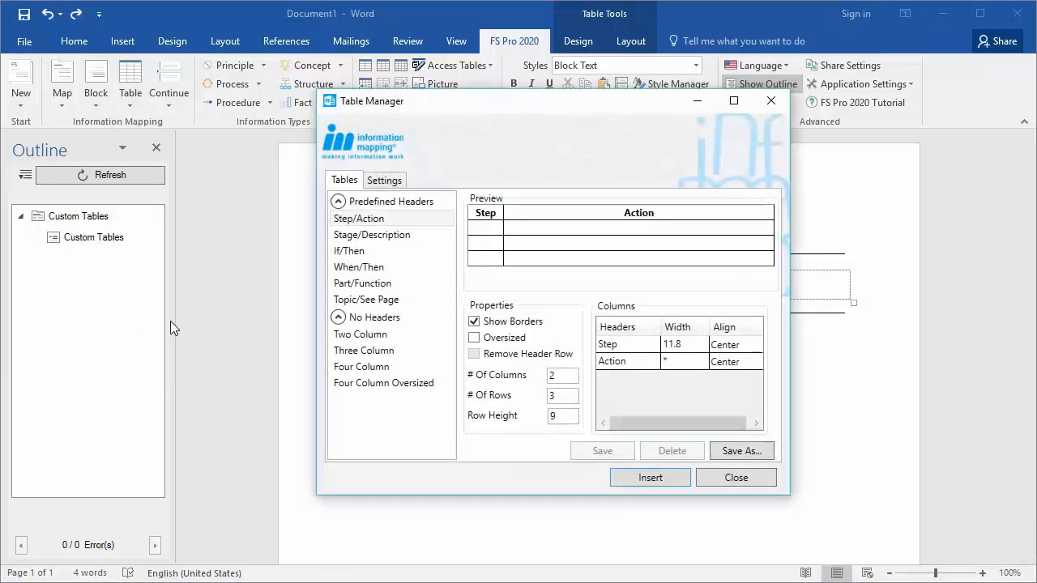
mouse_move(557, 182)
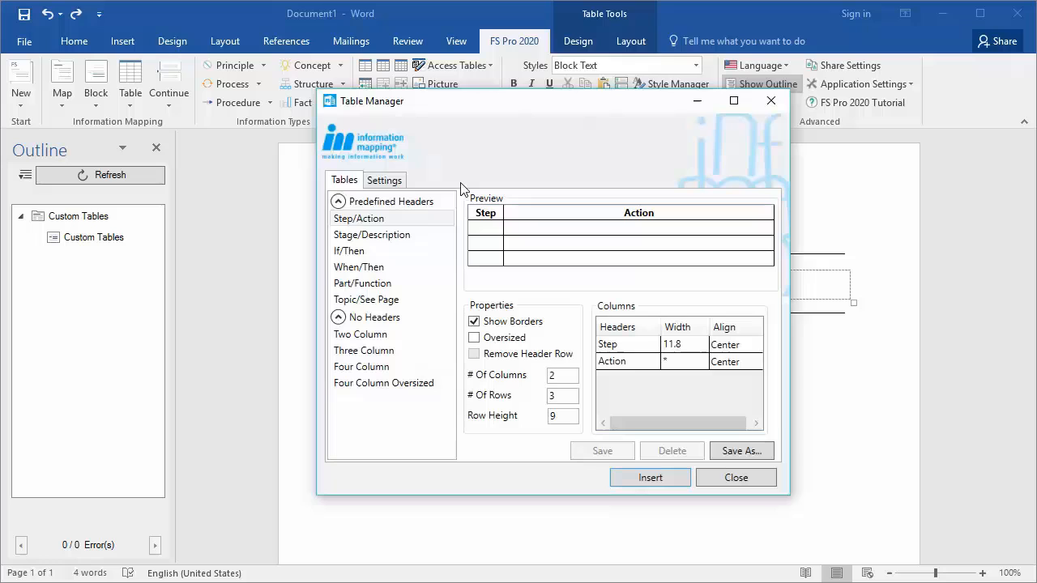
mouse_move(415, 171)
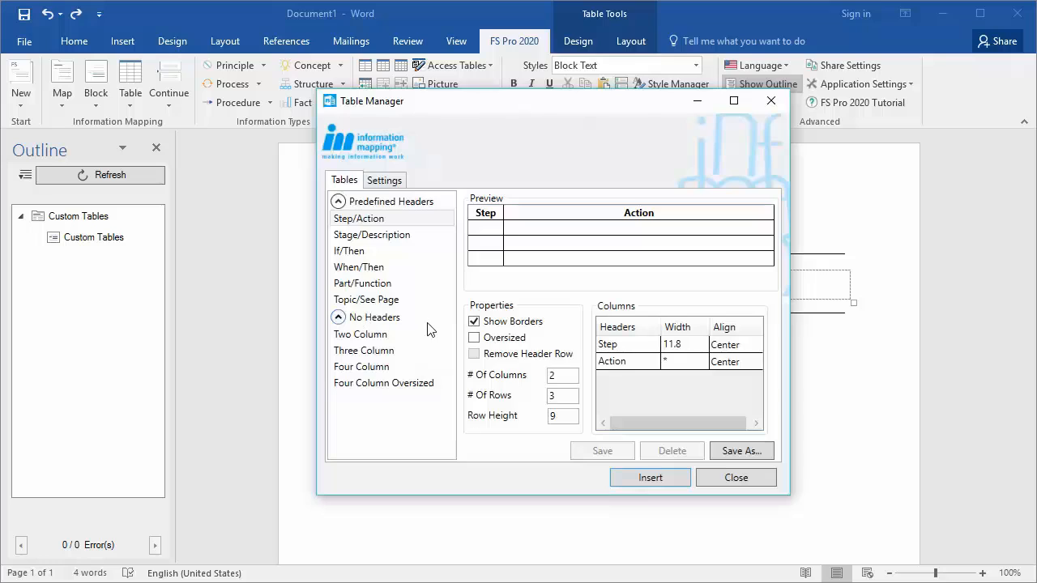
mouse_move(412, 323)
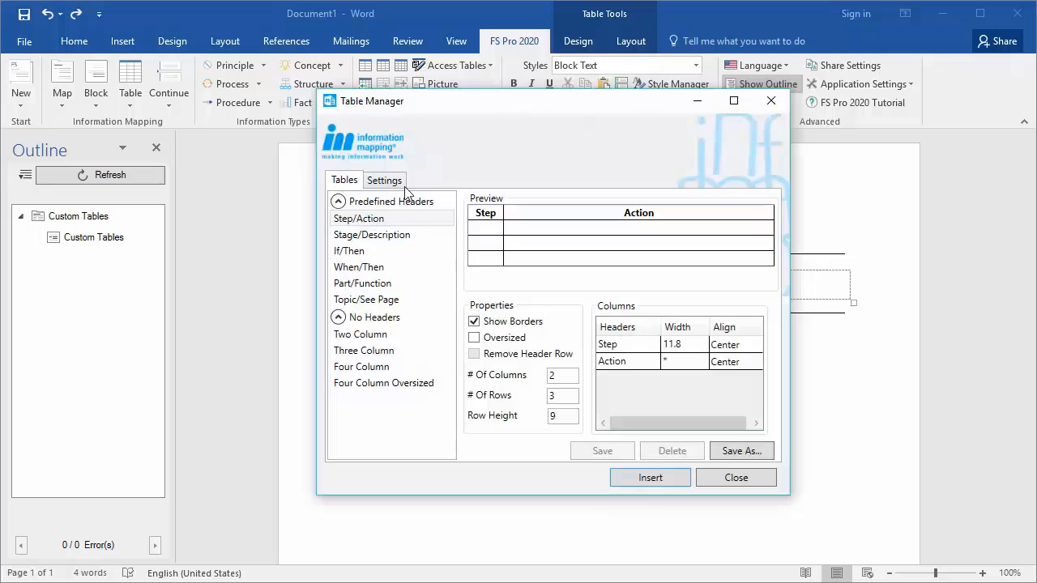
click(360, 217)
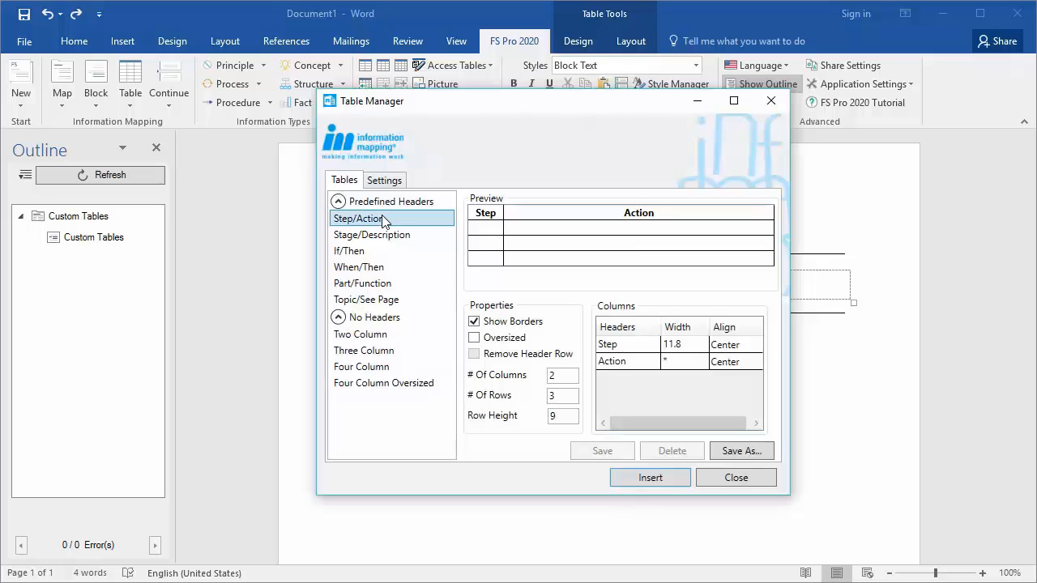
mouse_move(635, 188)
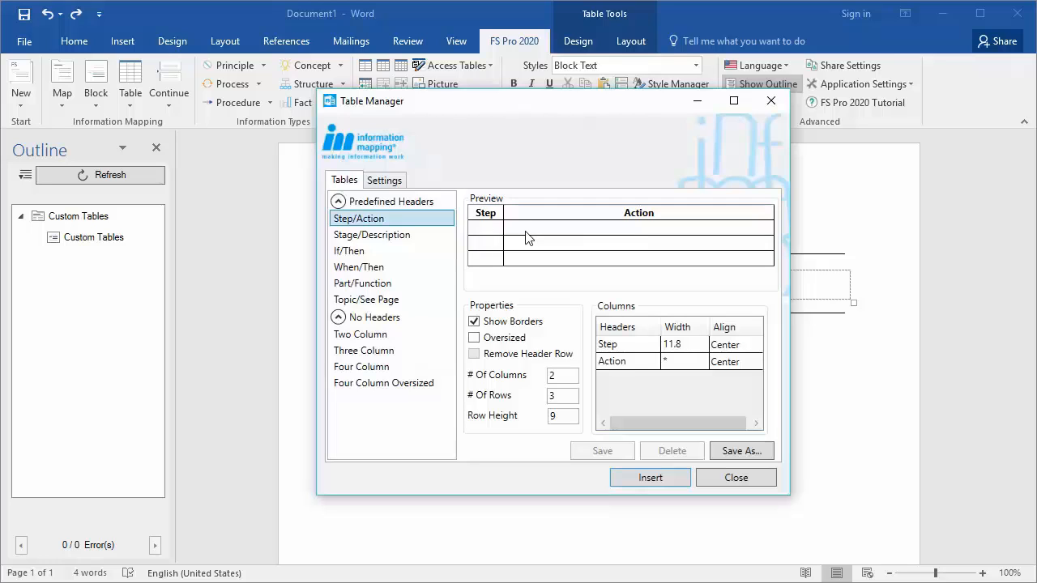
mouse_move(496, 380)
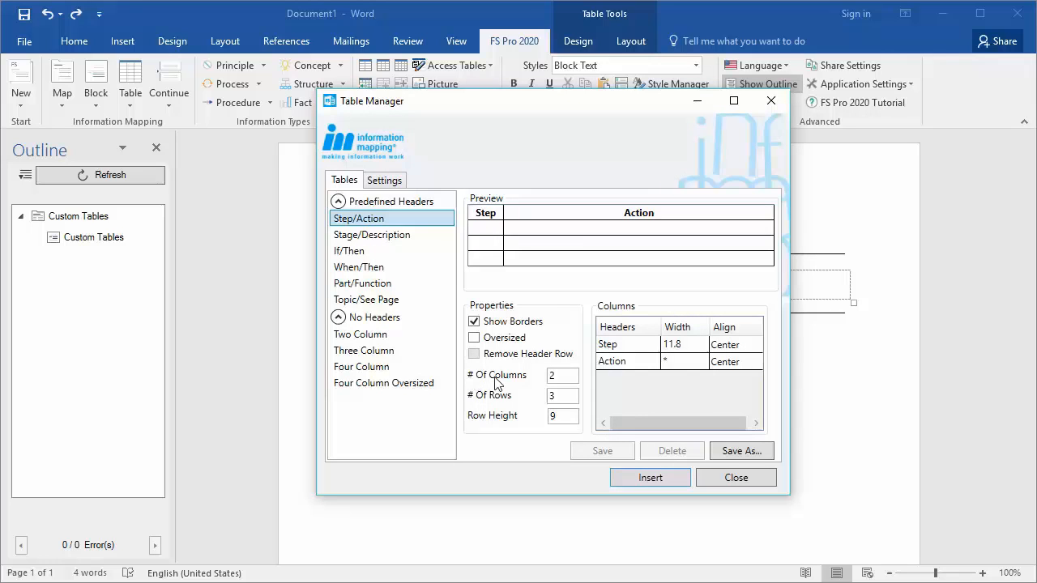
Extend the table to 3 columns and name the third column's header 'Result'
click(562, 376)
text(3)
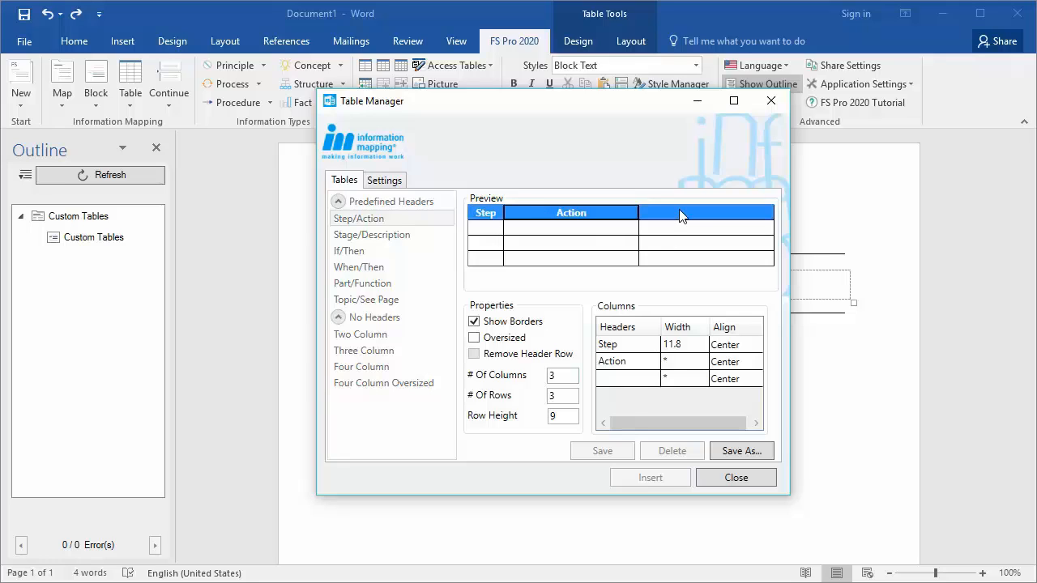
mouse_move(622, 226)
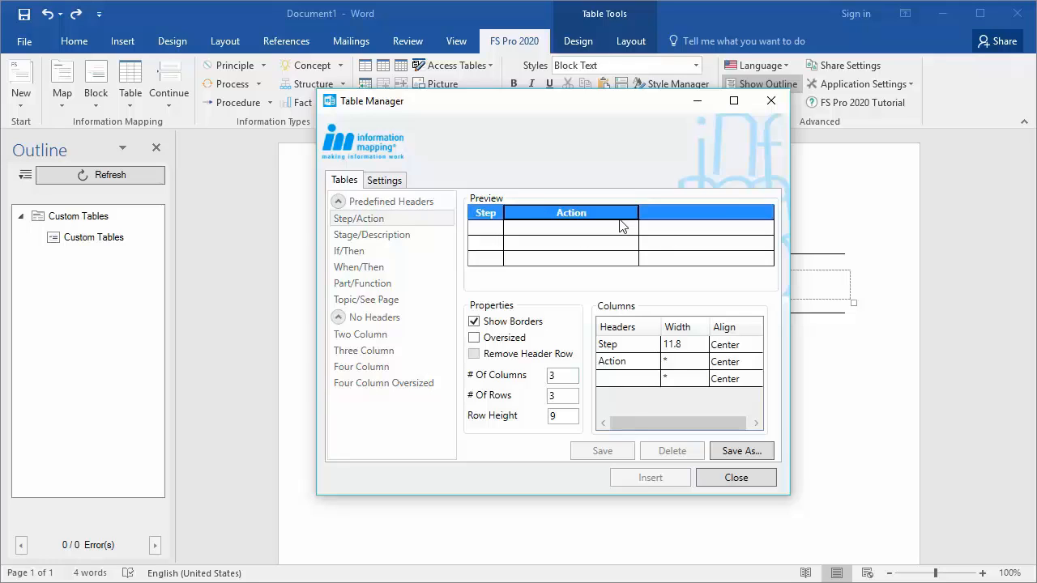
mouse_move(622, 380)
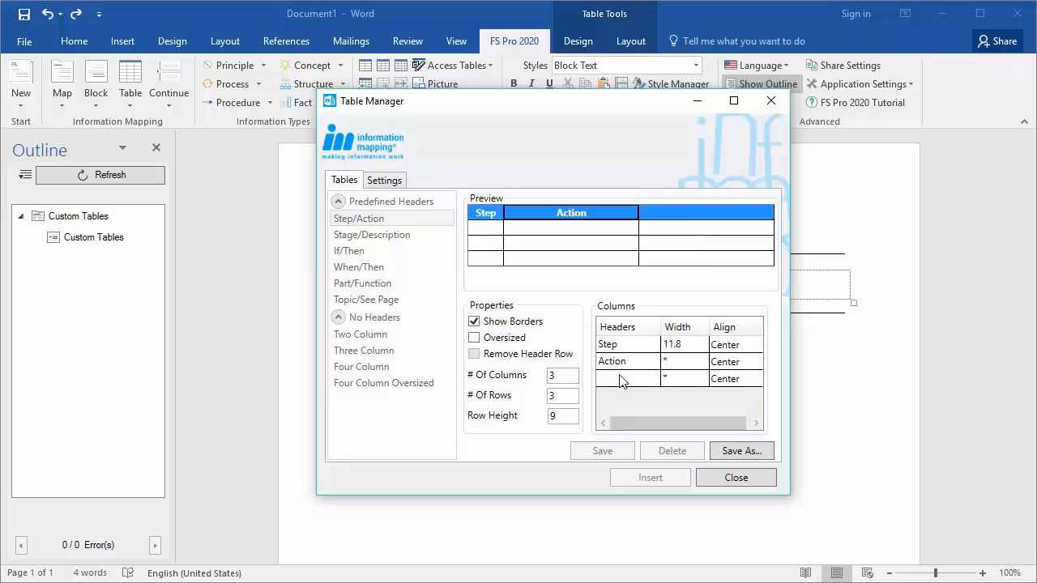
click(625, 379)
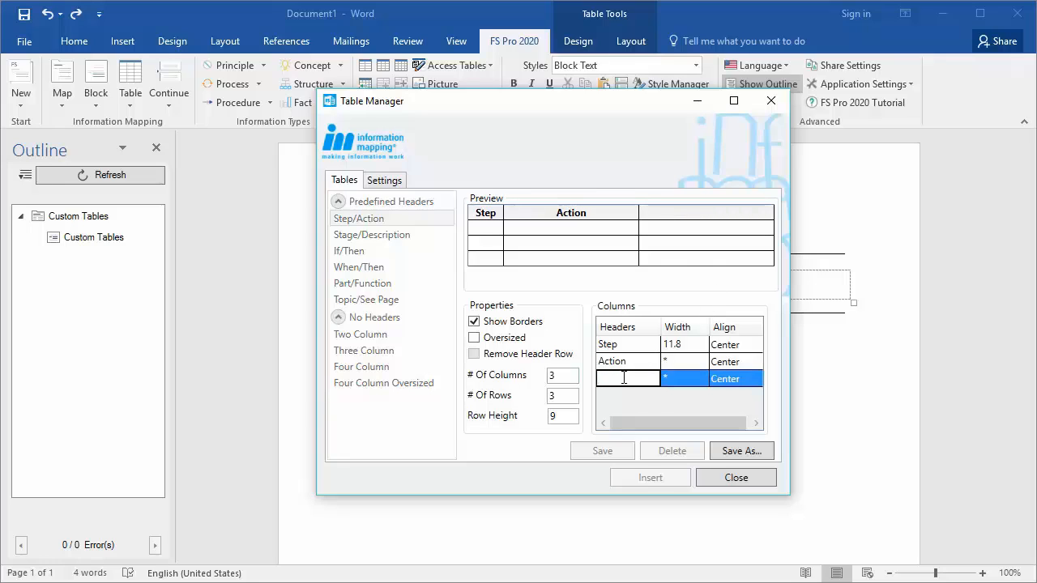
text(Result)
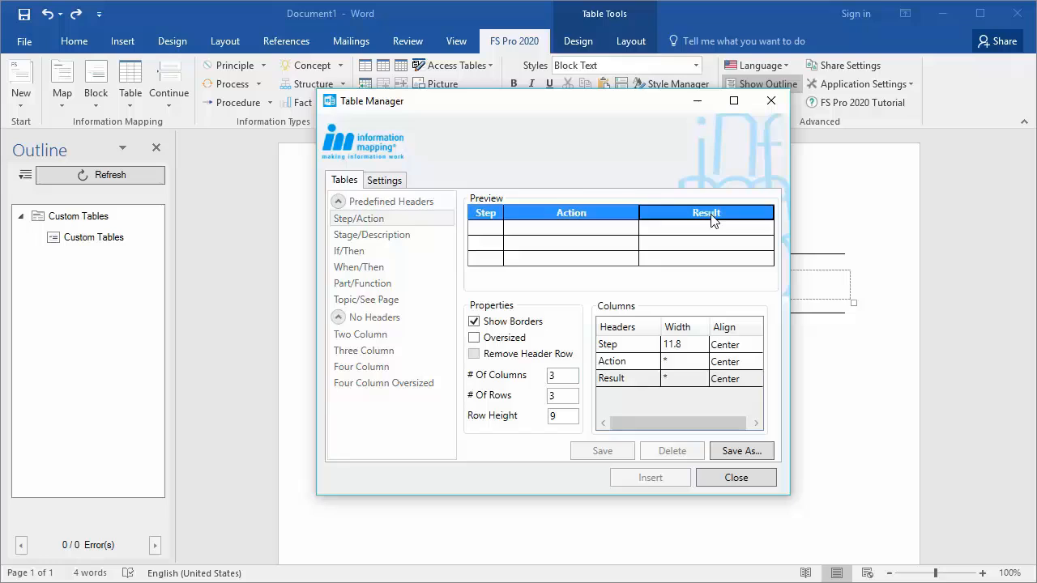
mouse_move(544, 263)
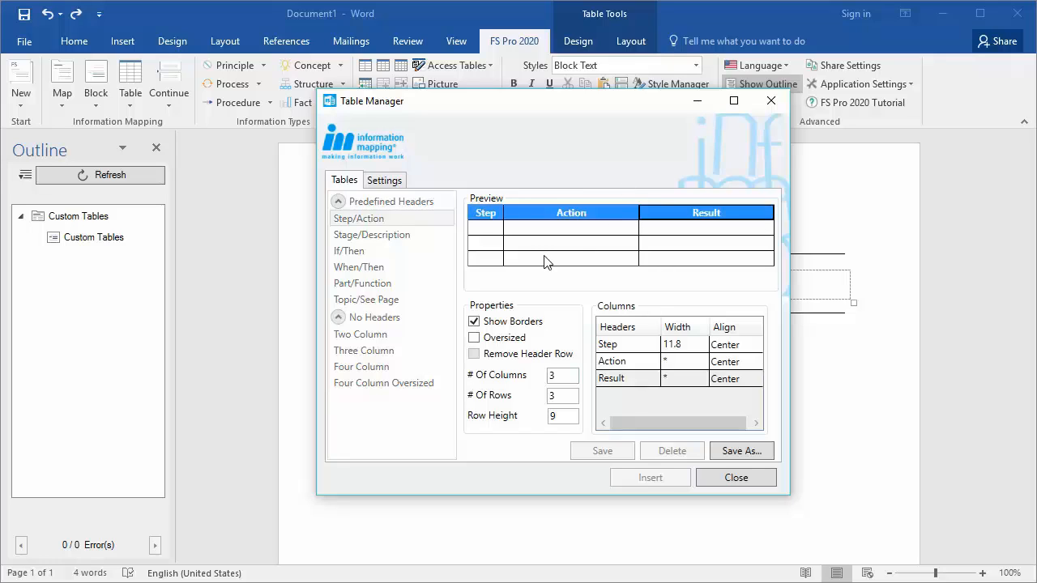
mouse_move(551, 192)
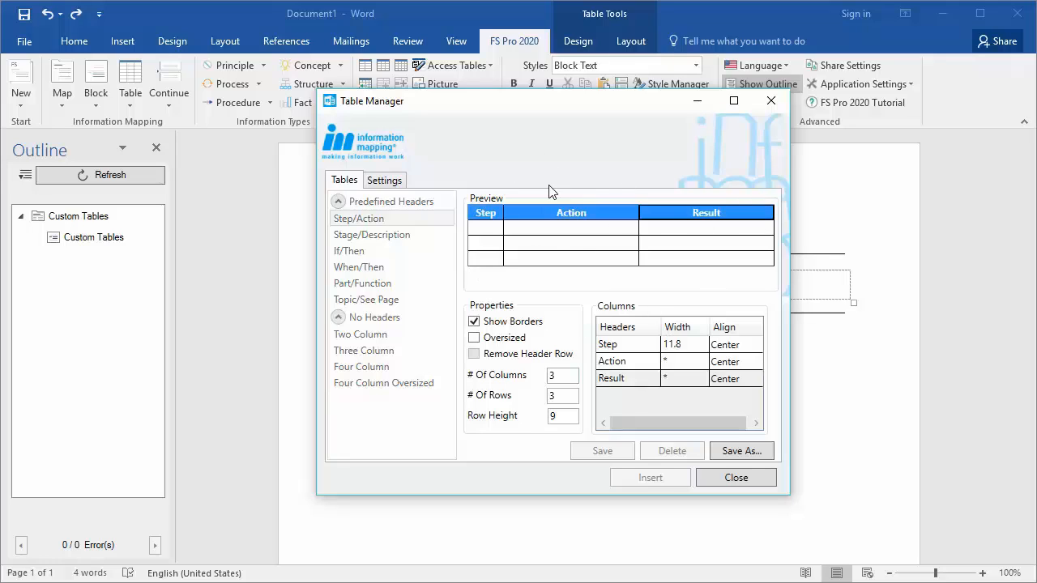
click(741, 451)
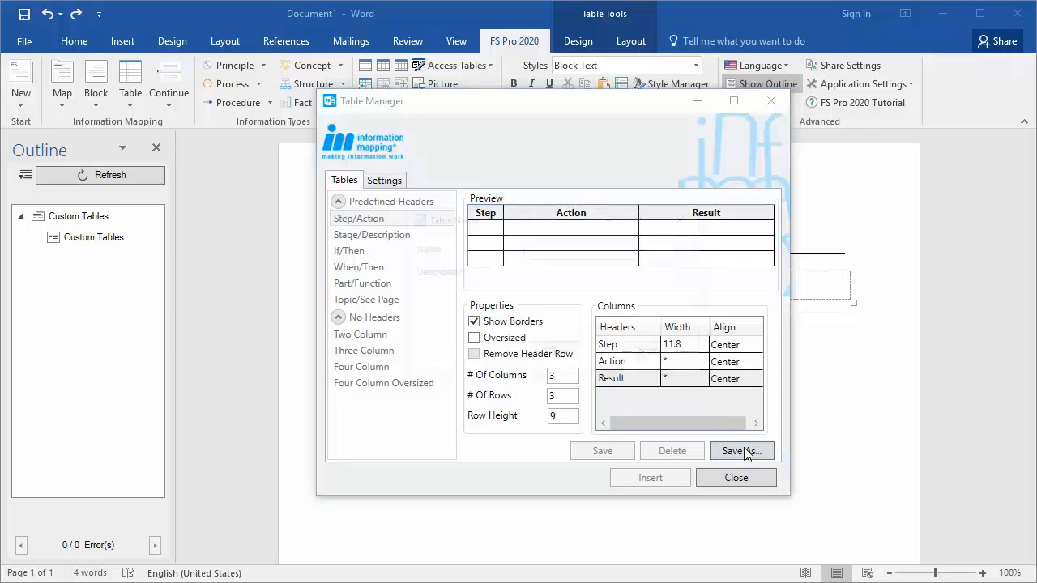
Save the design as a reusable table named 'Step/Action/Result Table'
click(740, 450)
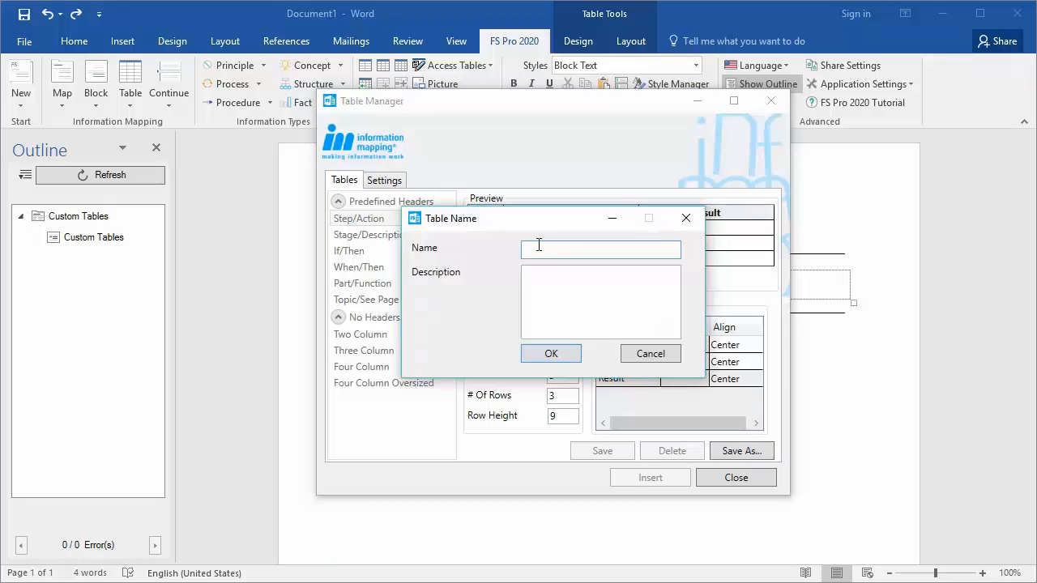
text(Sy)
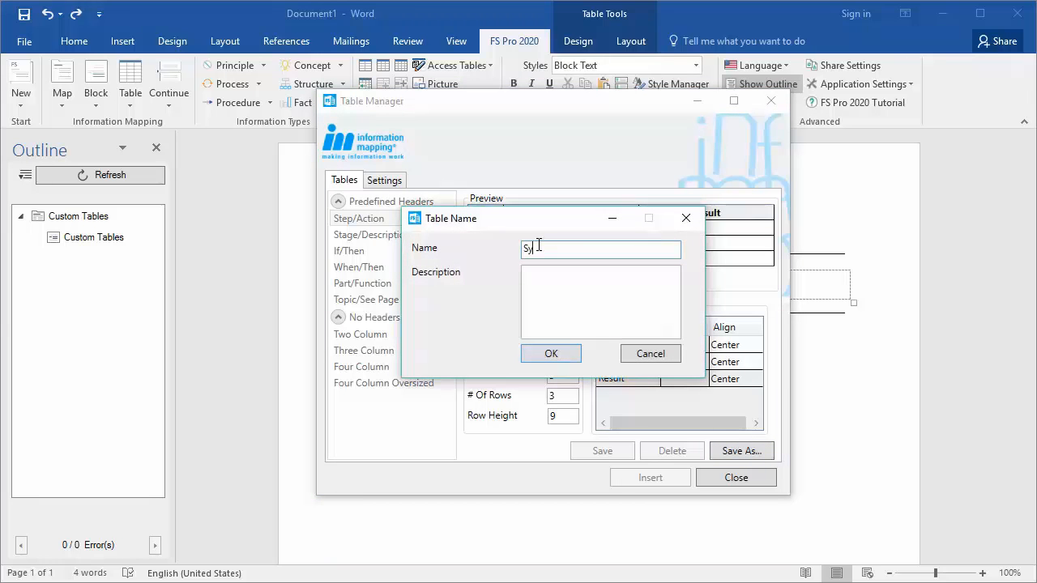
text(Step/Action/)
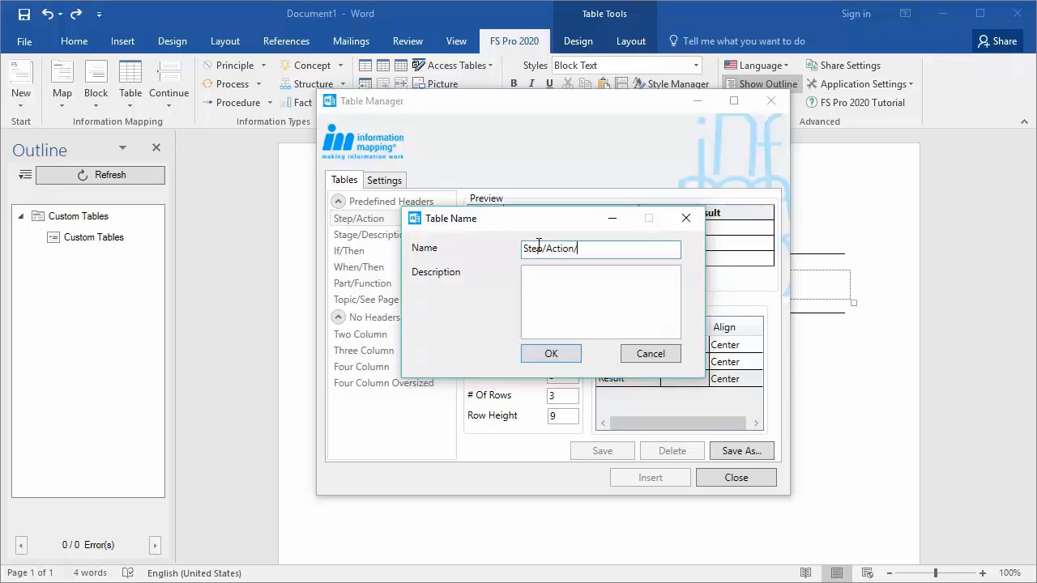
text(Result Table)
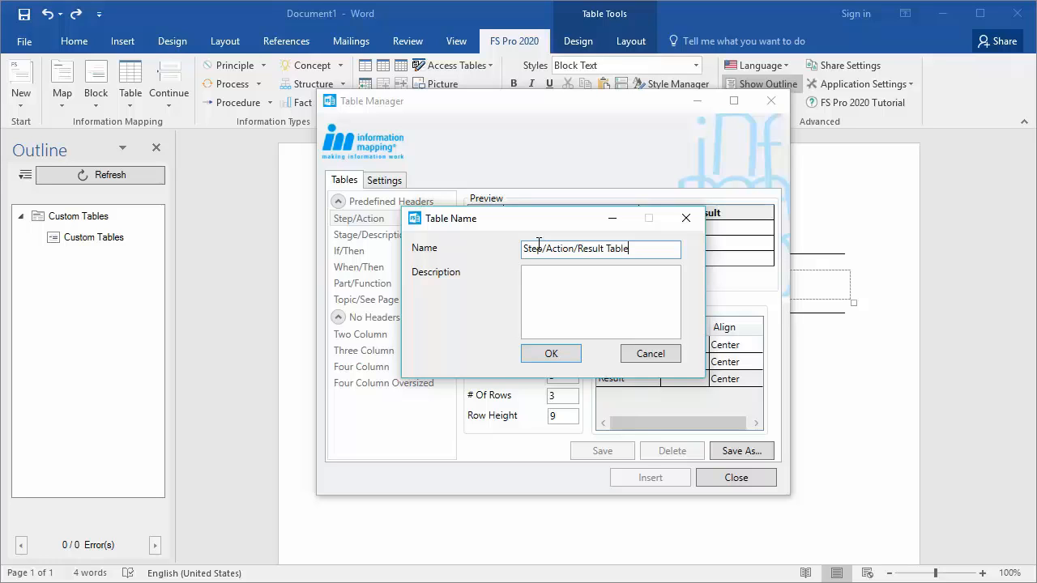
click(551, 353)
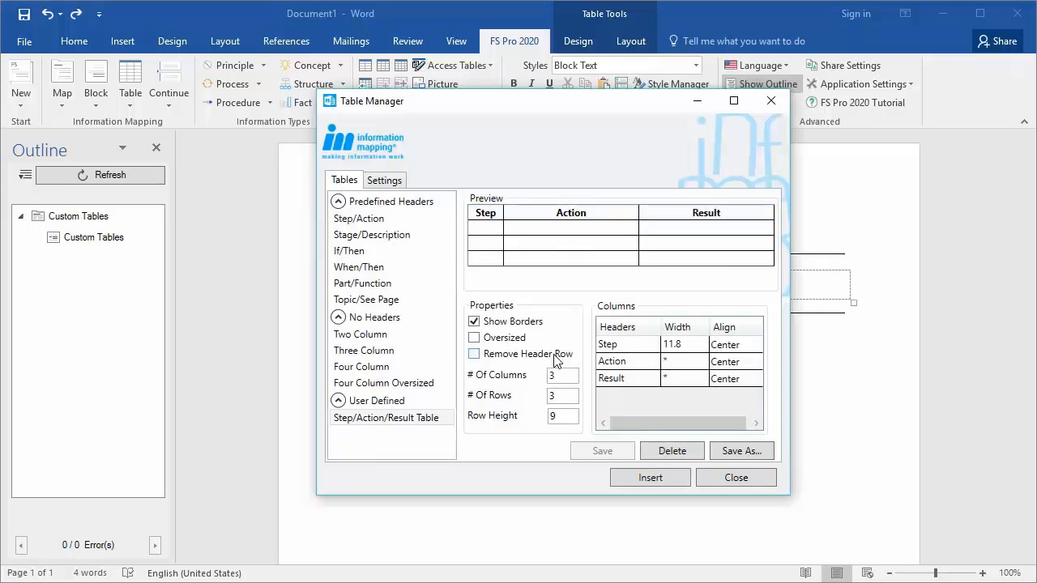
Select the saved Step/Action/Result Table under User Defined and close the Table Manager
click(363, 350)
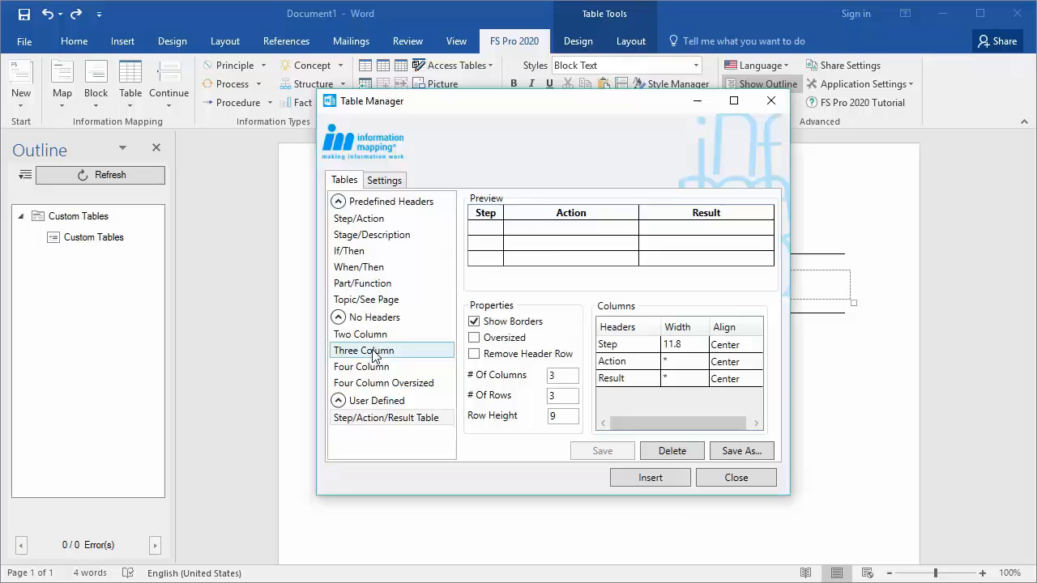
click(386, 418)
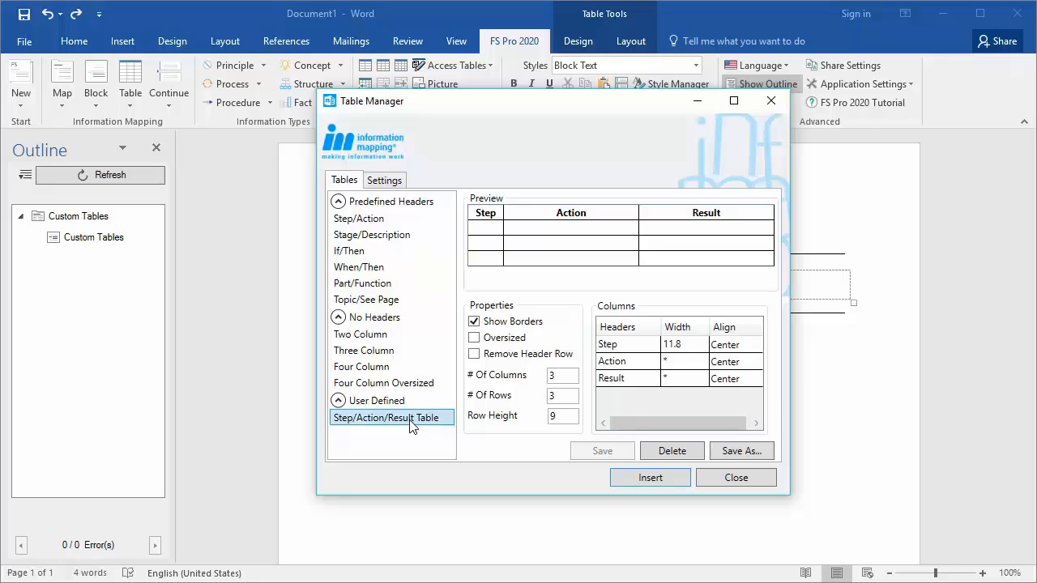
mouse_move(553, 480)
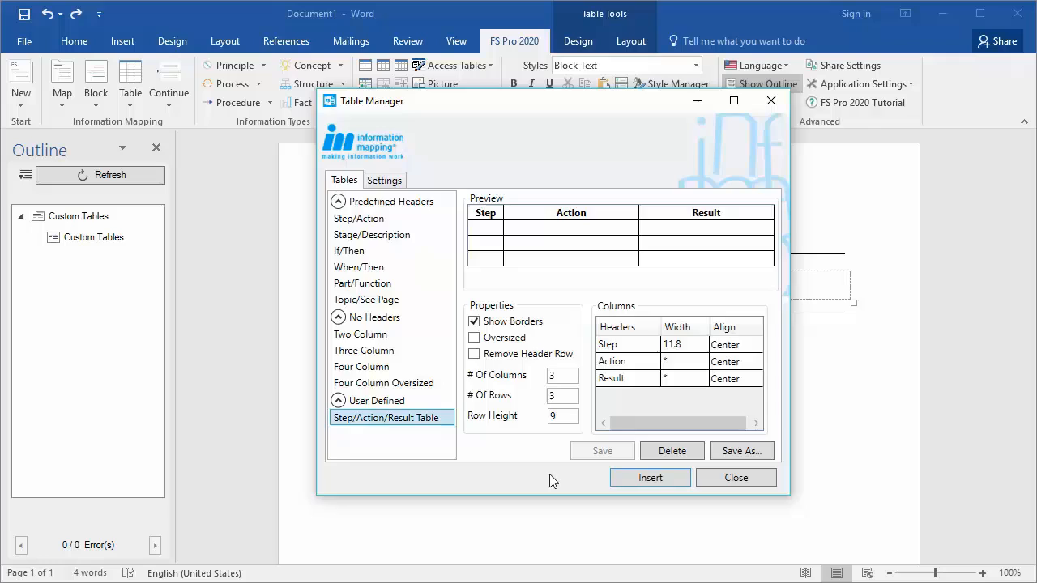
click(650, 476)
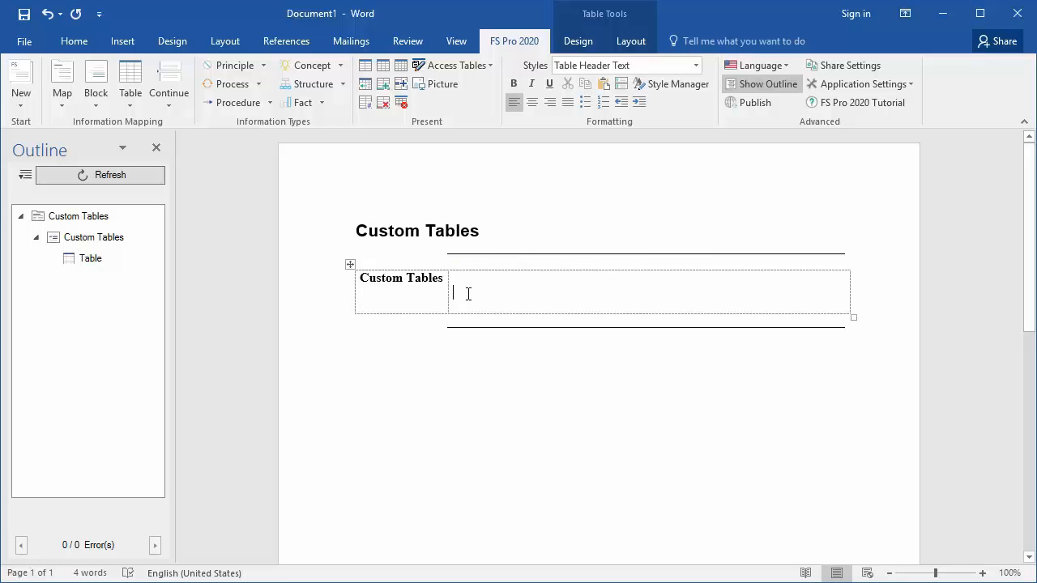
mouse_move(238, 102)
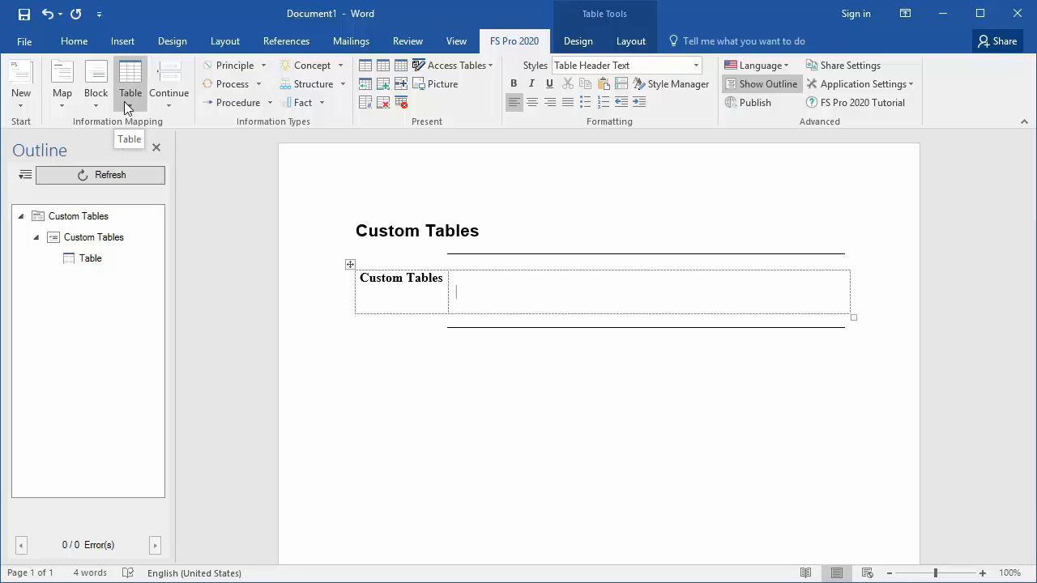
Show the insertable table types, where Step/Action/Result Table is now listed under Reusable Table
click(129, 81)
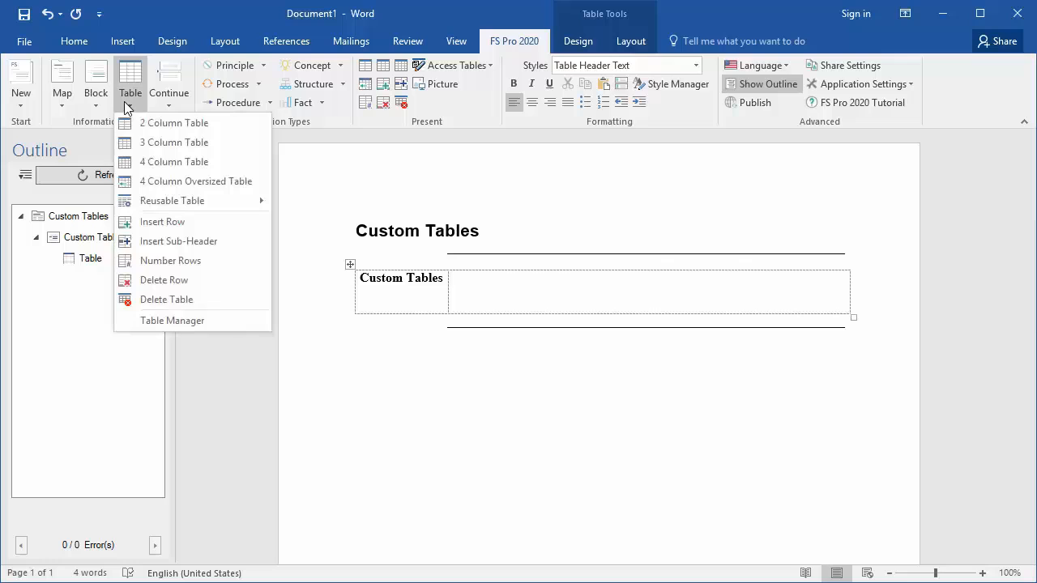
mouse_move(175, 162)
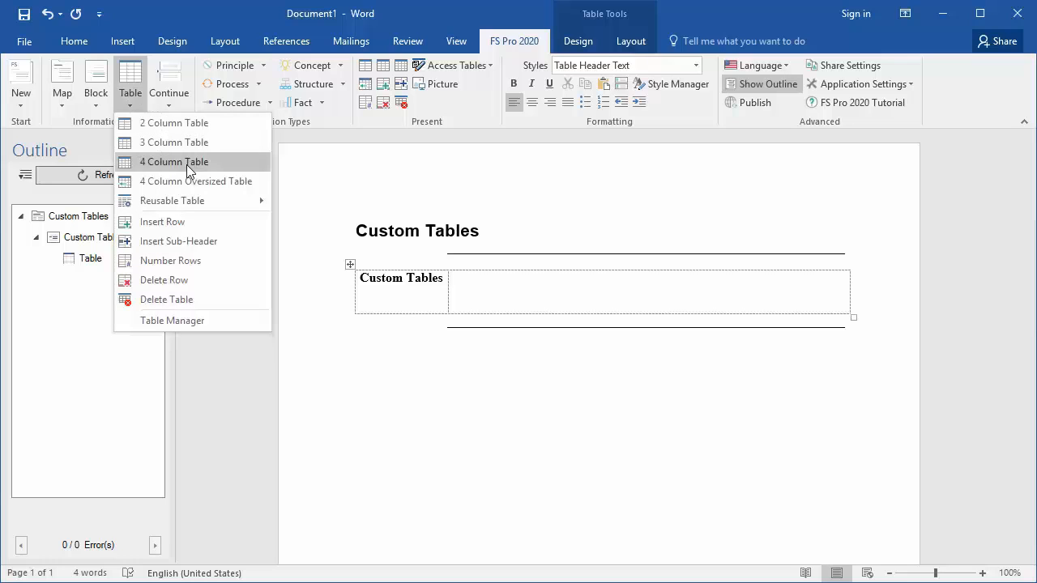
mouse_move(172, 201)
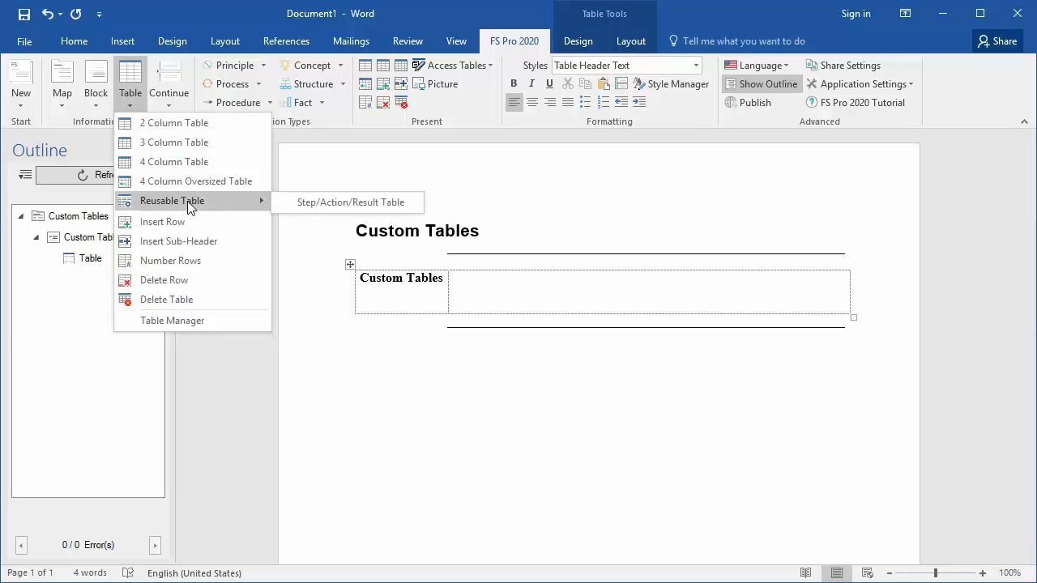
mouse_move(164, 207)
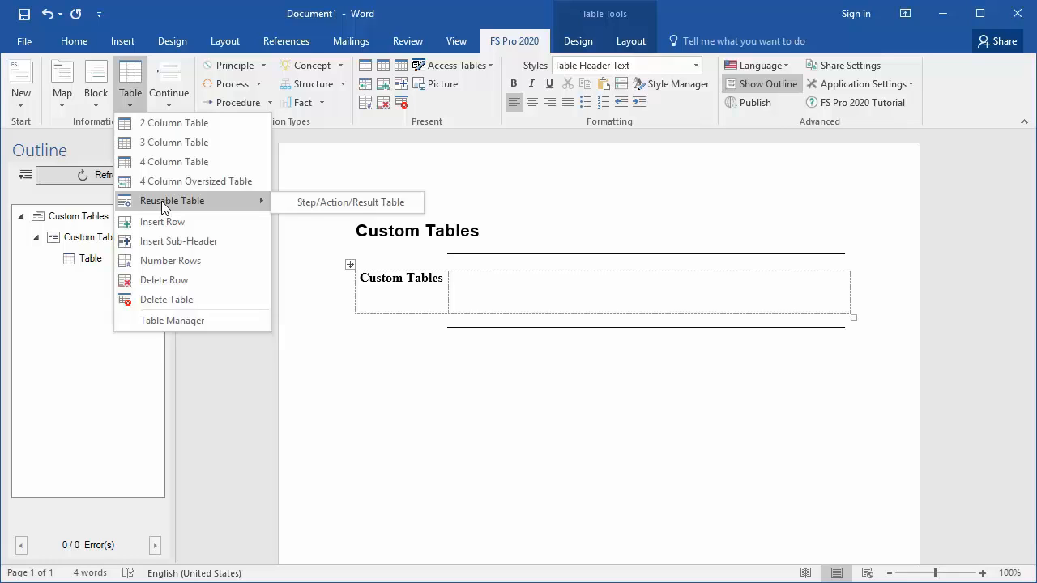
mouse_move(350, 201)
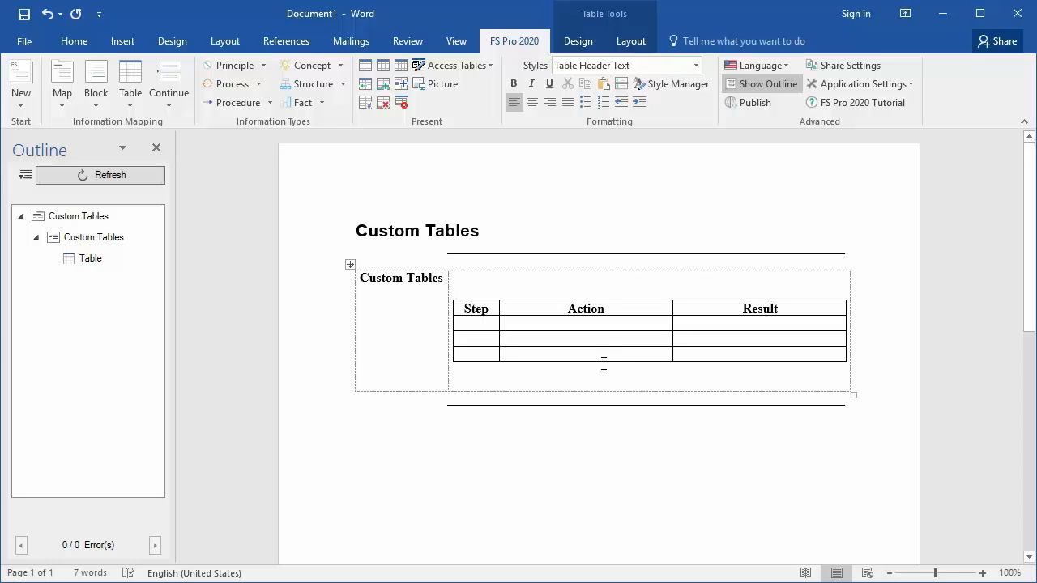
Insert the Step/Action/Result reusable table into the Custom Tables block
click(457, 292)
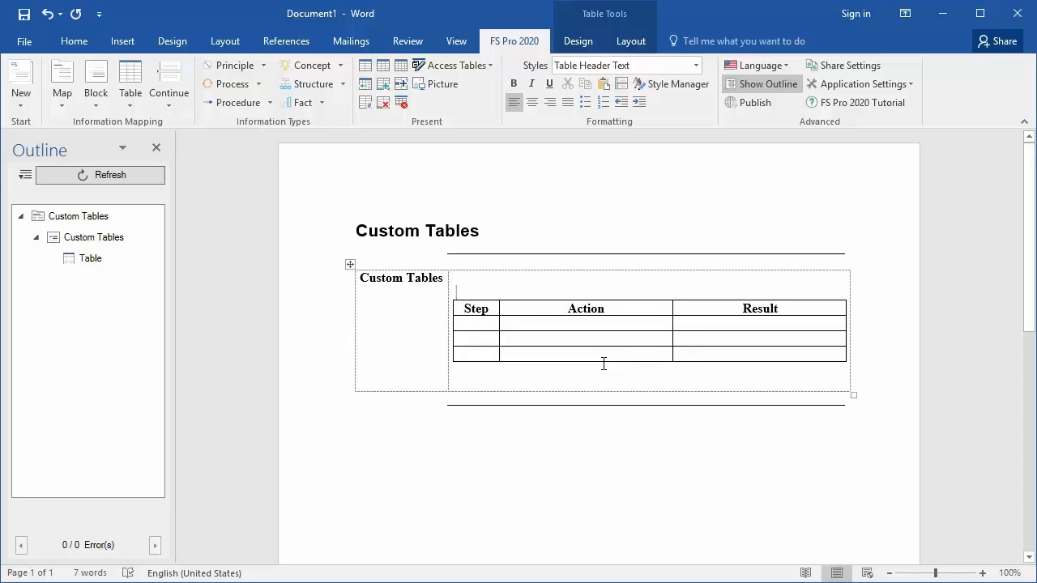